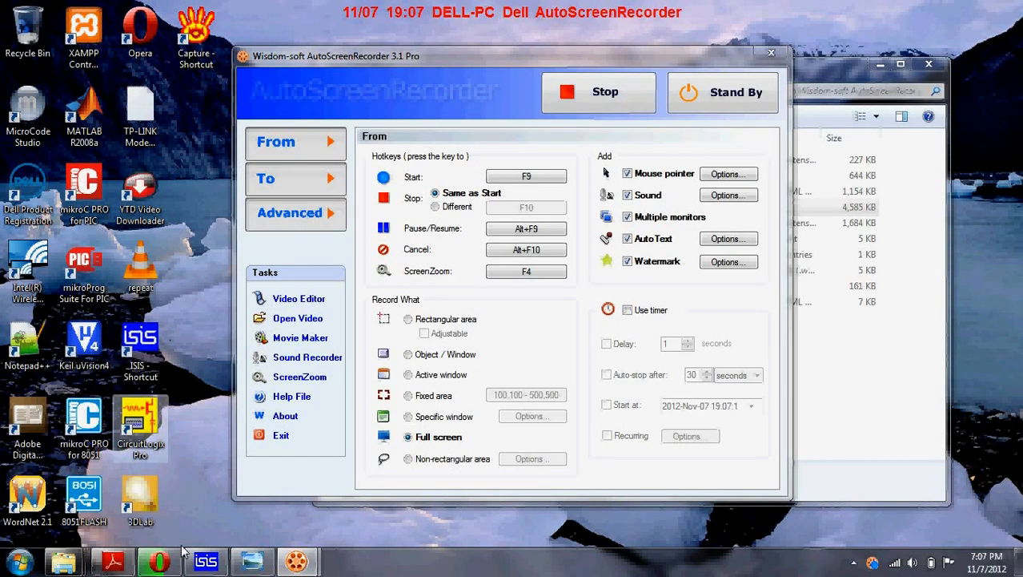
- Switch from AutoScreenRecorder to the ISIS window showing the 4-to-1 multiplexer schematic
click(205, 560)
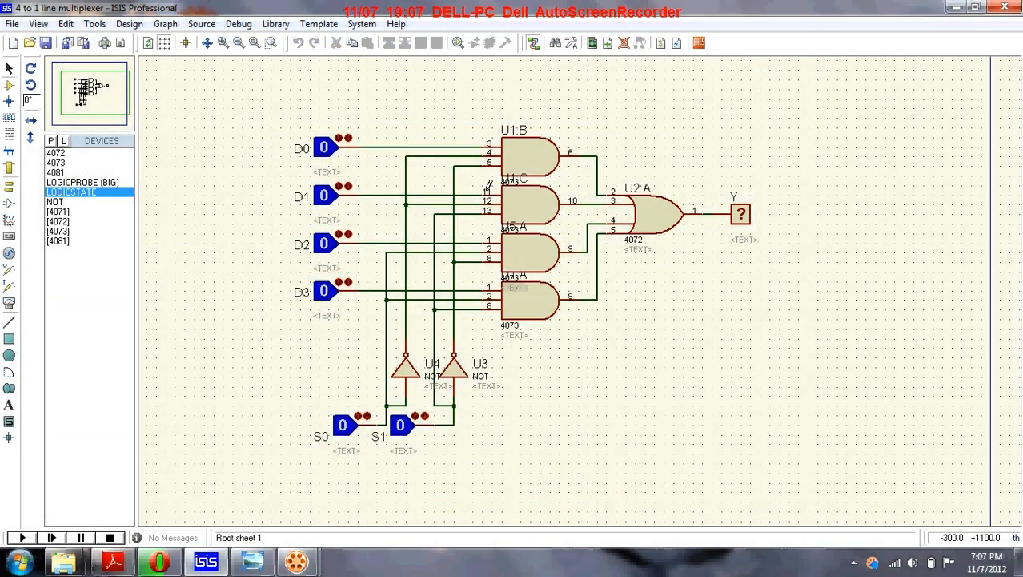
click(531, 157)
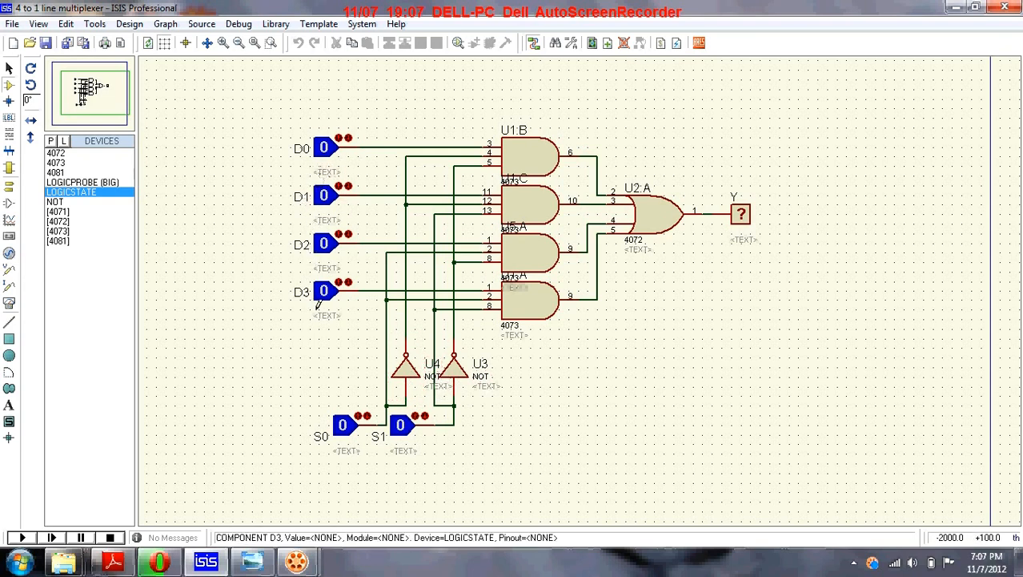
click(342, 424)
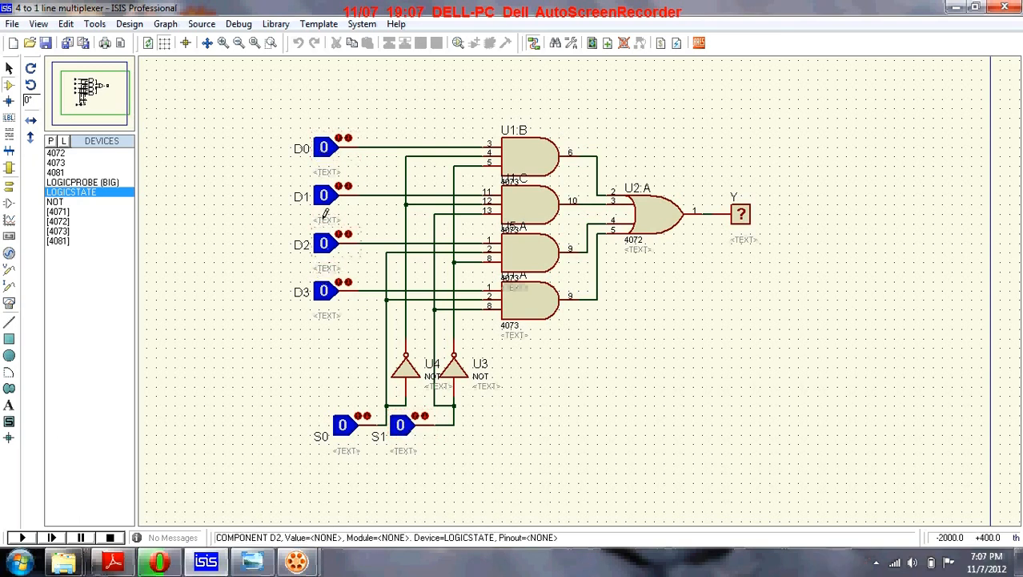
click(323, 147)
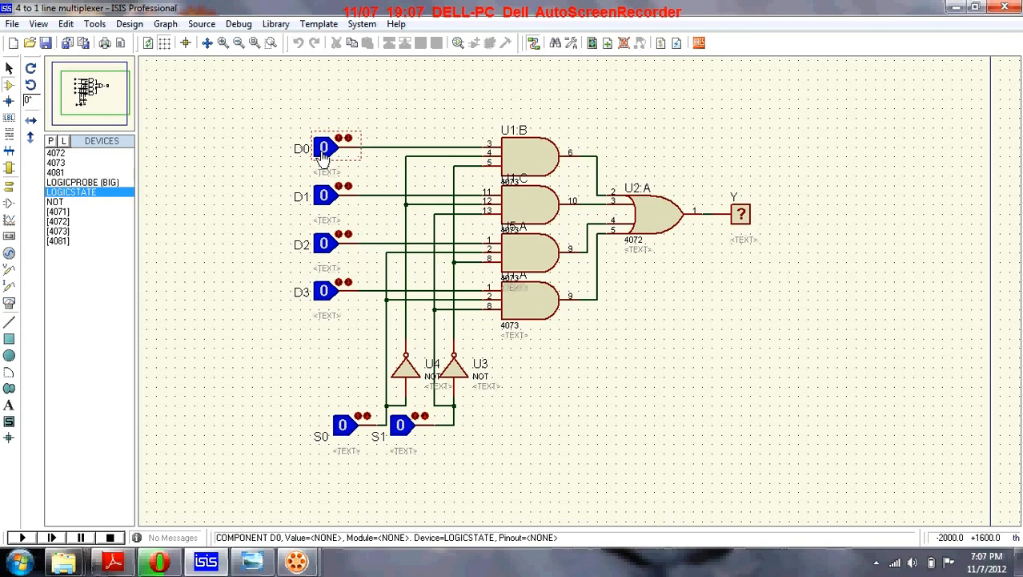
click(740, 214)
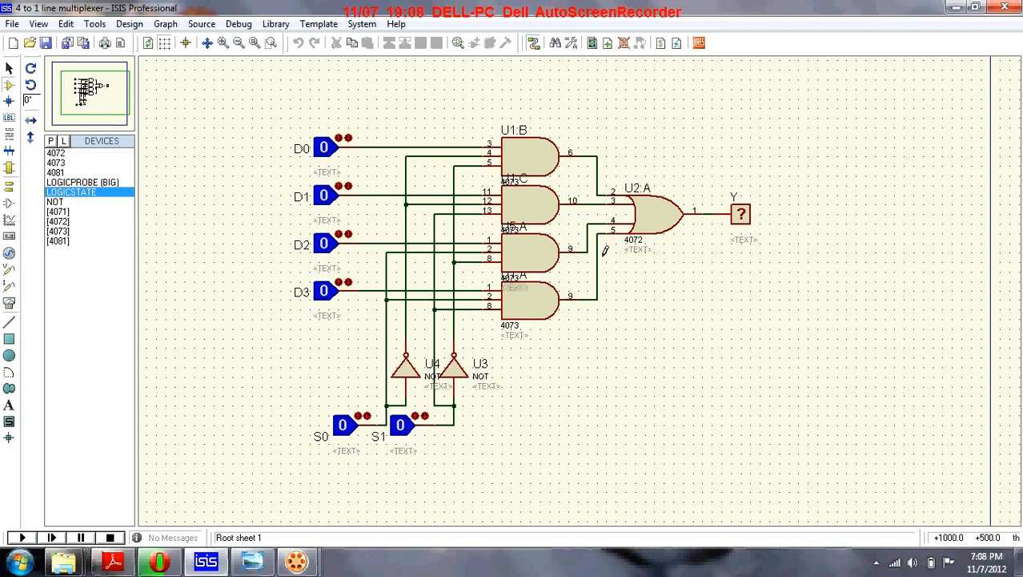
mouse_move(301, 170)
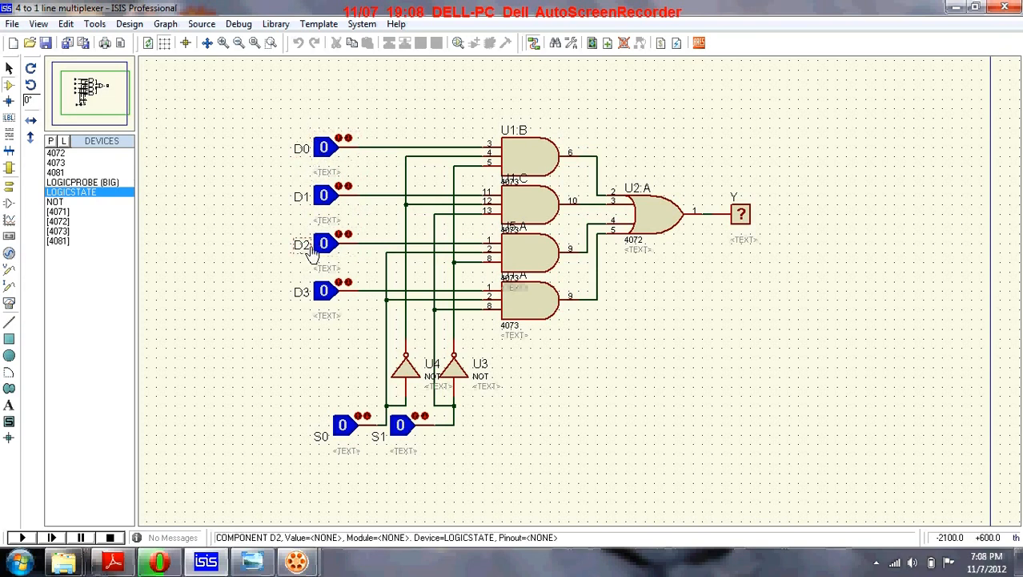
click(323, 147)
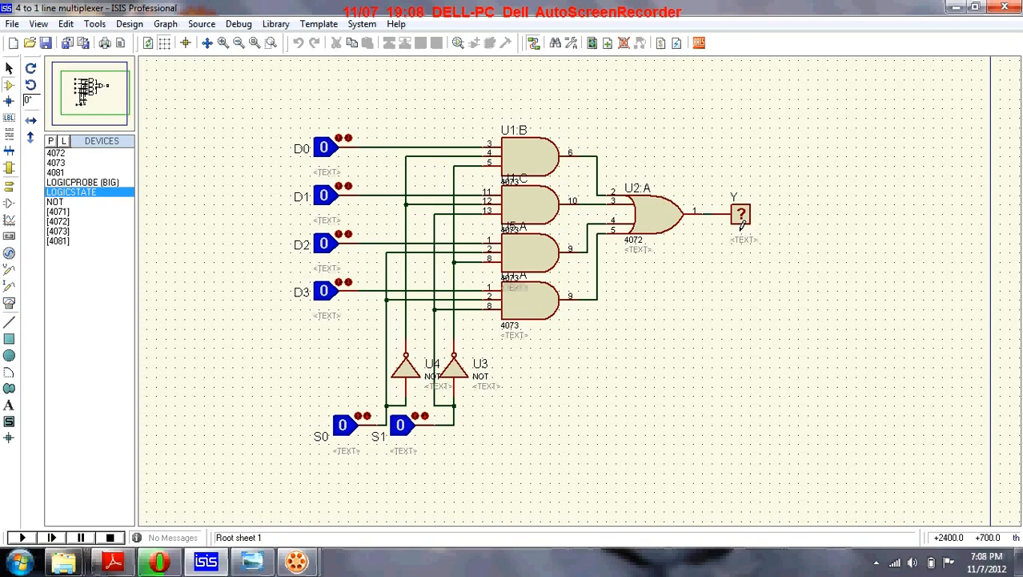
click(740, 216)
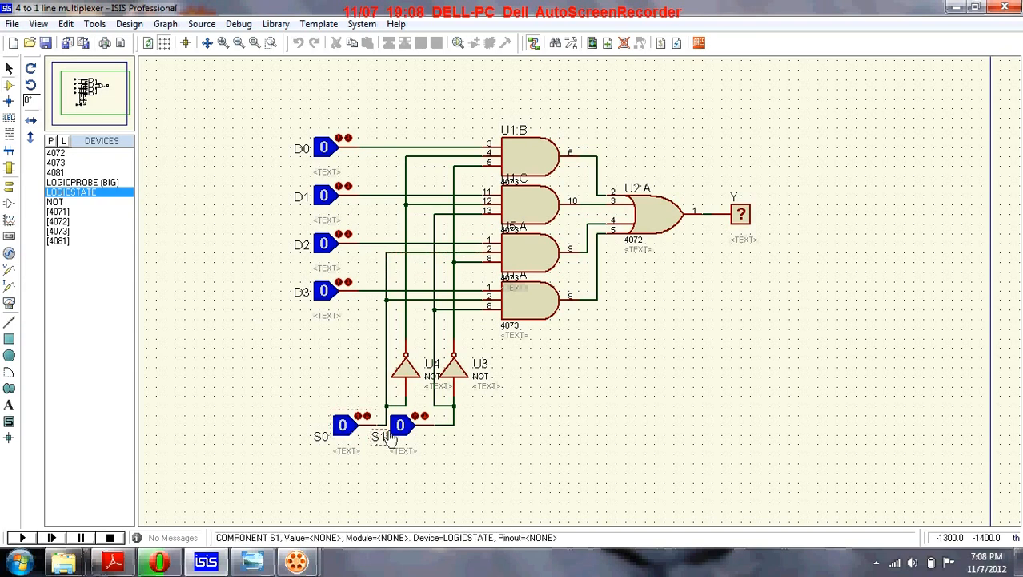
click(401, 424)
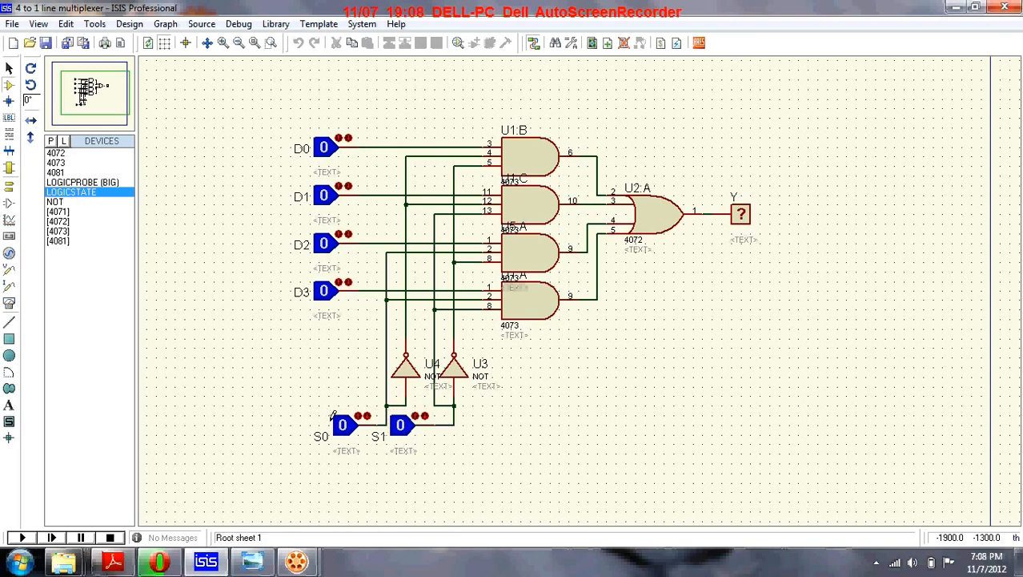
mouse_move(277, 282)
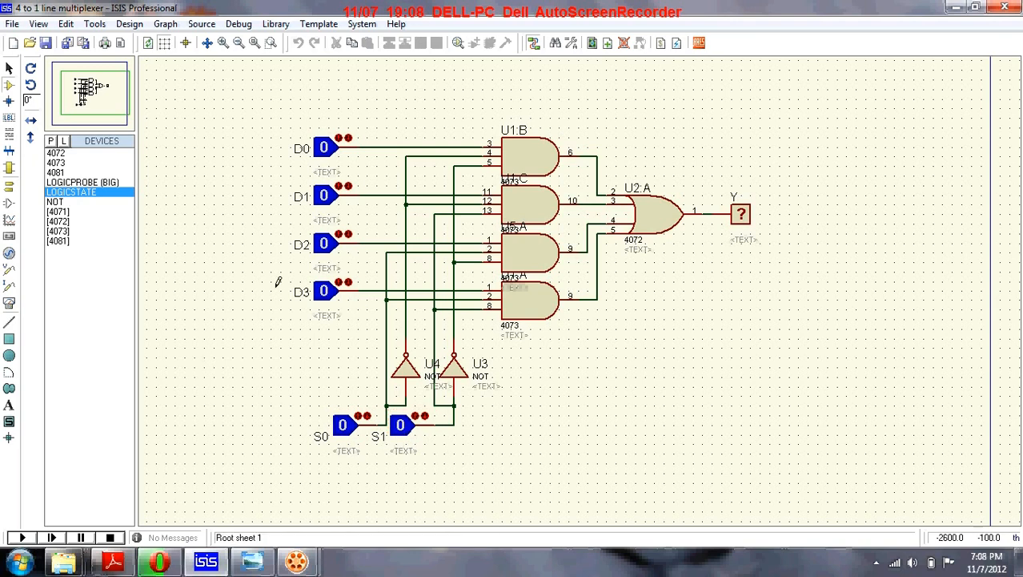
click(323, 147)
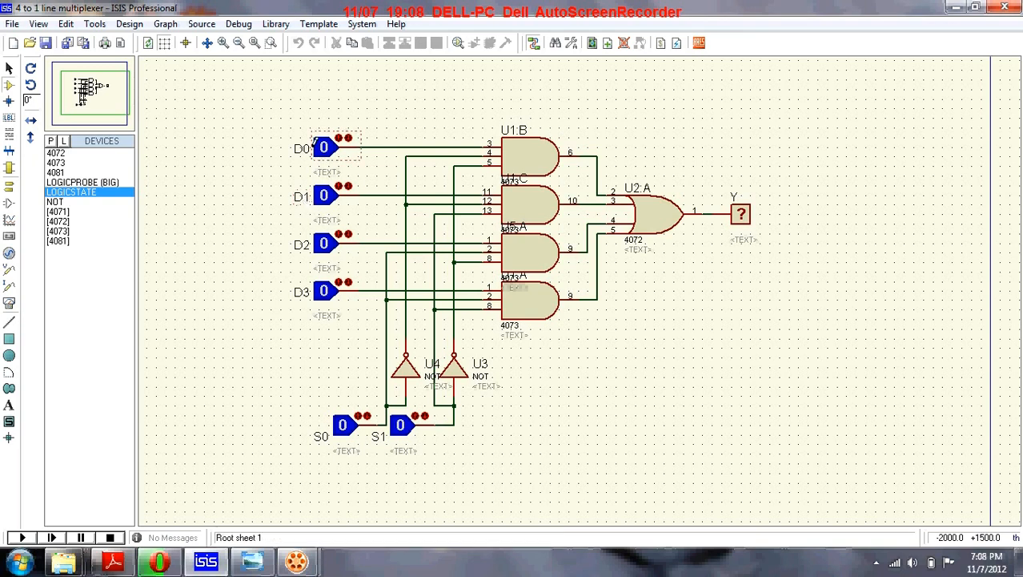
click(313, 147)
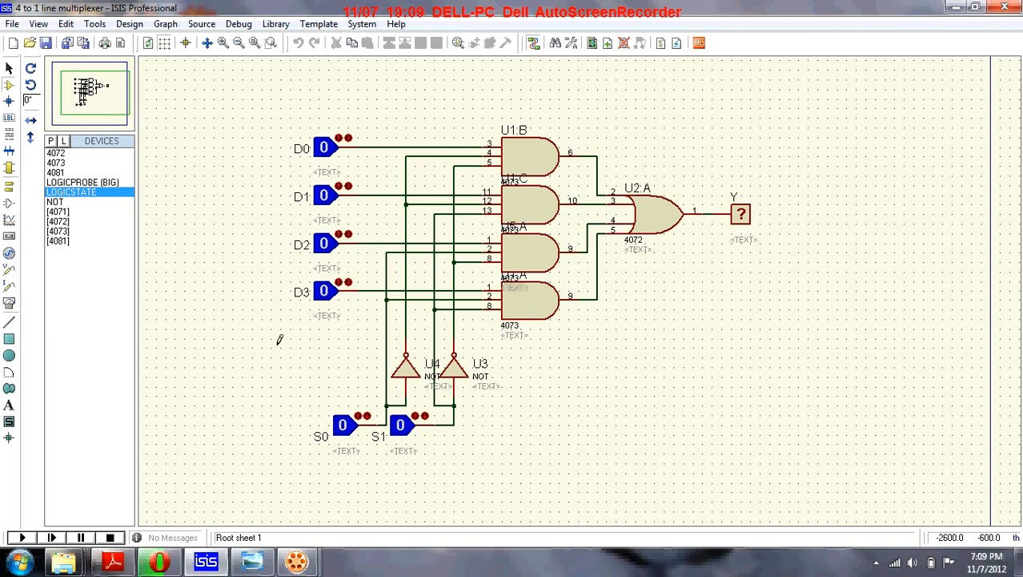
mouse_move(320, 256)
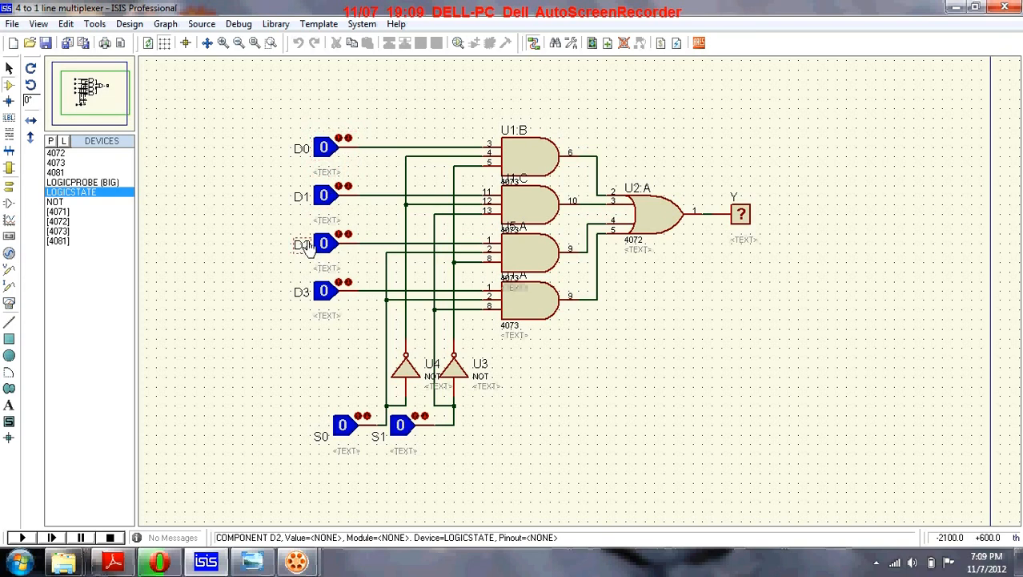
- Run the simulation with all inputs at 0 so Y reads 0, then stop it
click(20, 539)
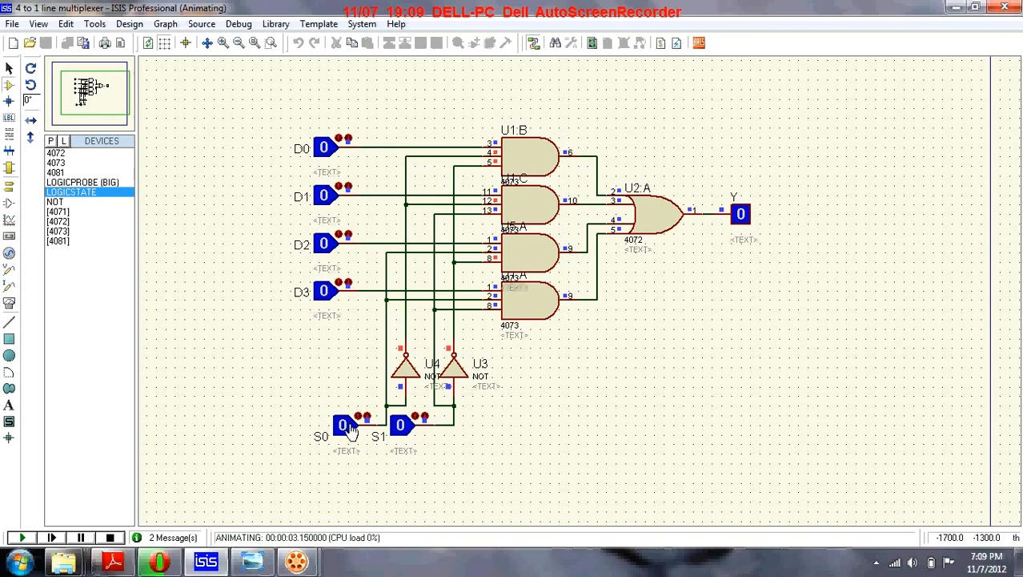
click(109, 538)
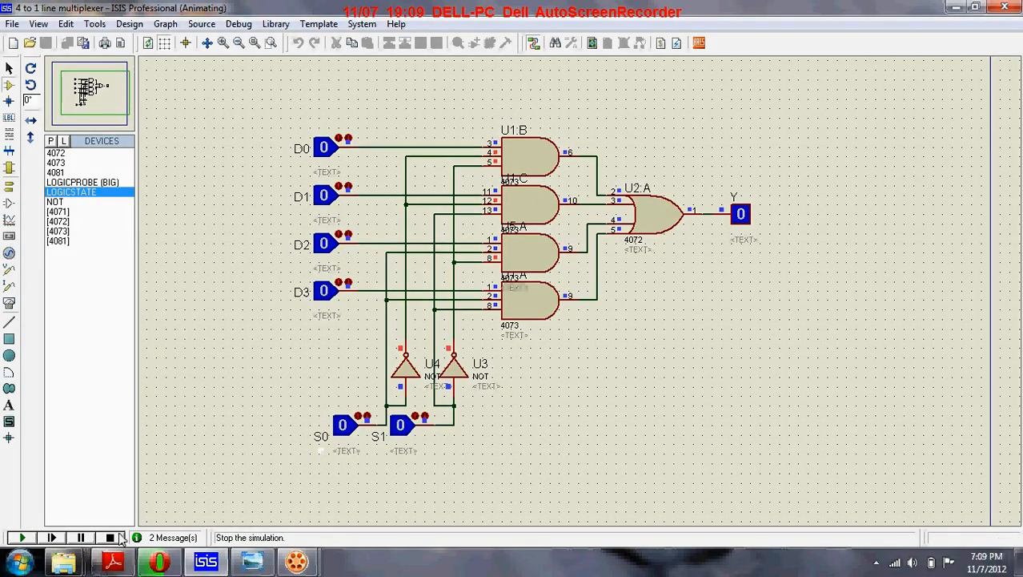
click(109, 538)
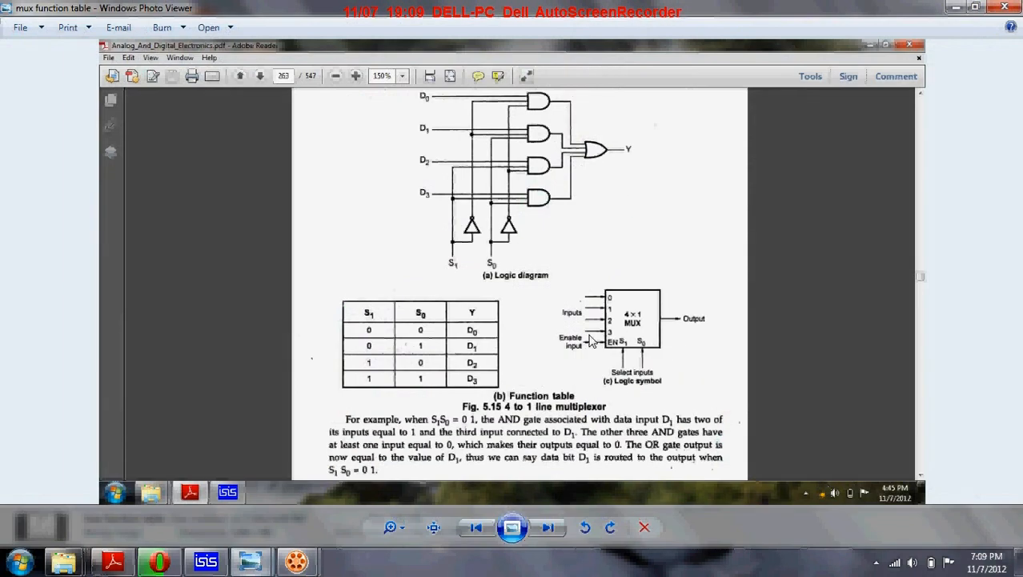
mouse_move(369, 330)
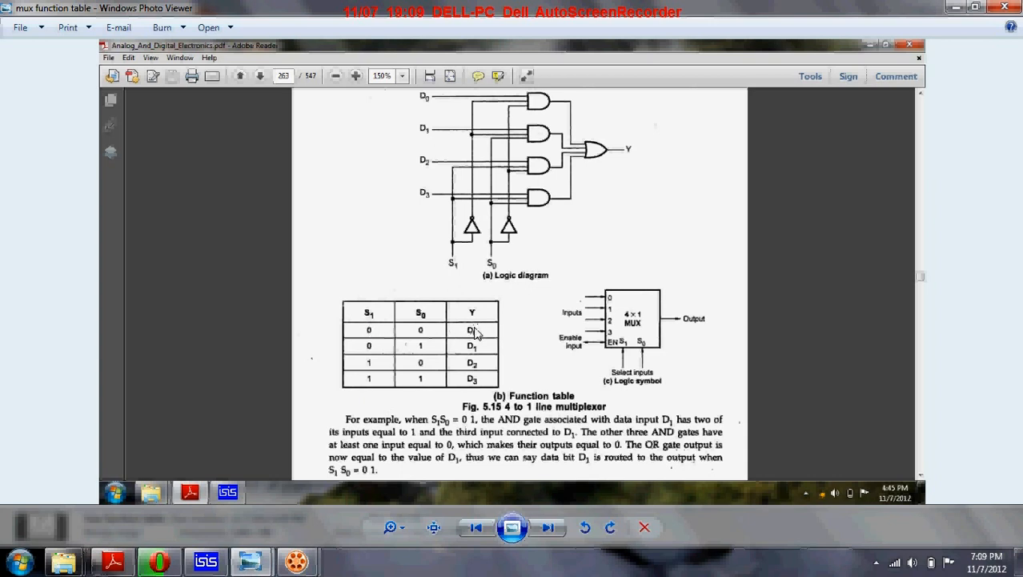
mouse_move(420, 358)
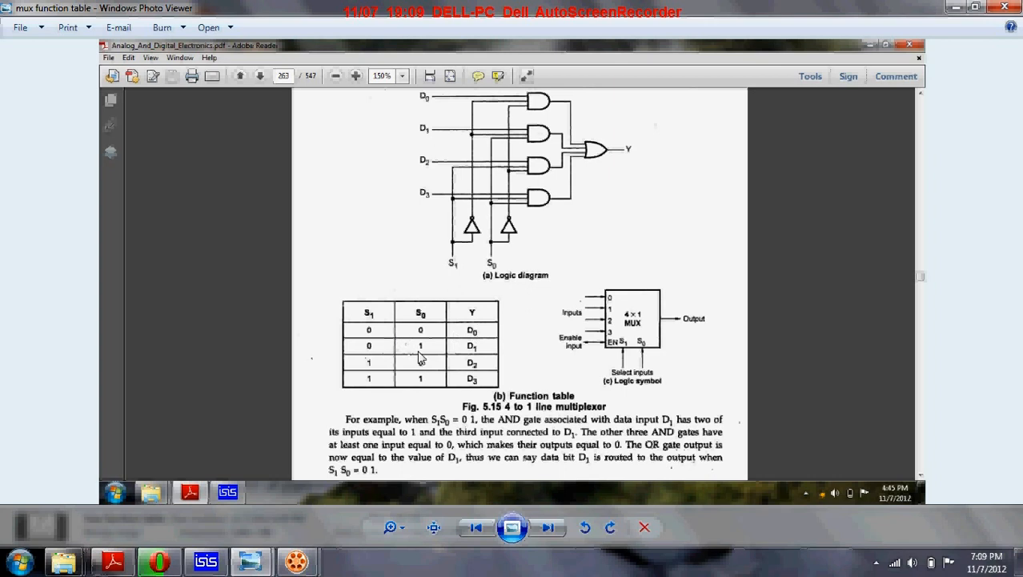
mouse_move(456, 353)
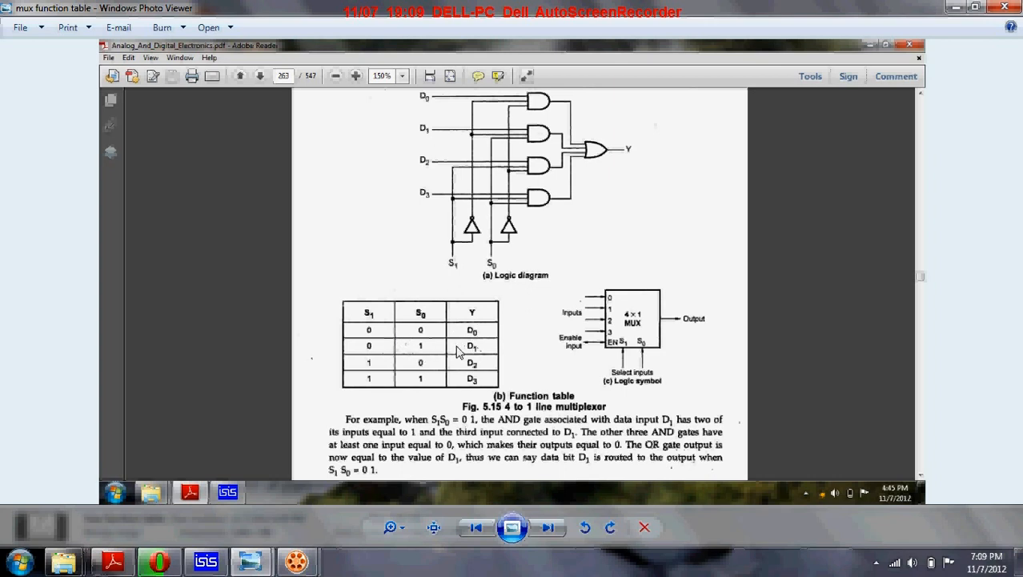
mouse_move(467, 372)
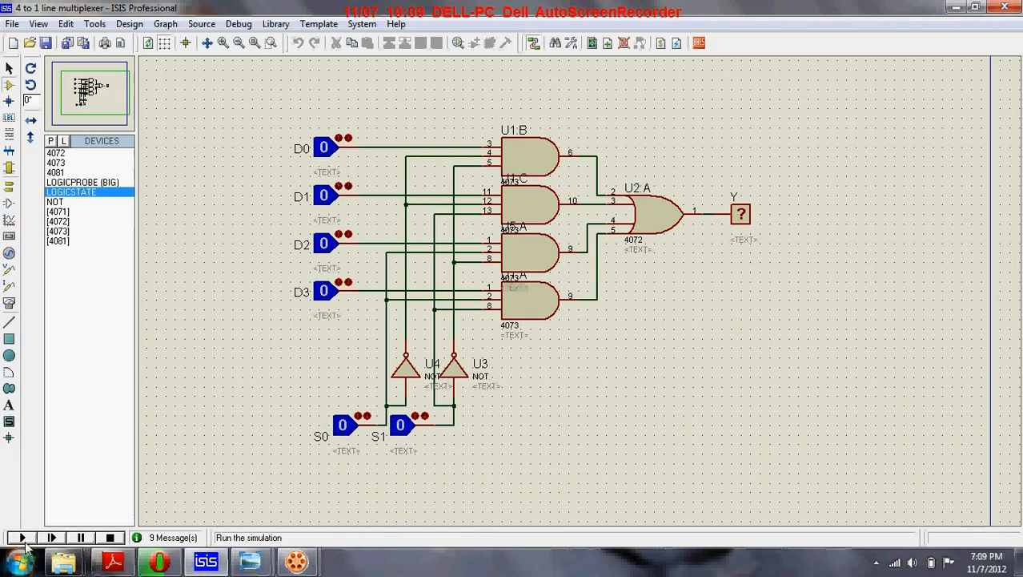
- Start the simulation and toggle D2 to 1 and back, with Y staying 0 while S0 and S1 are 0
click(21, 538)
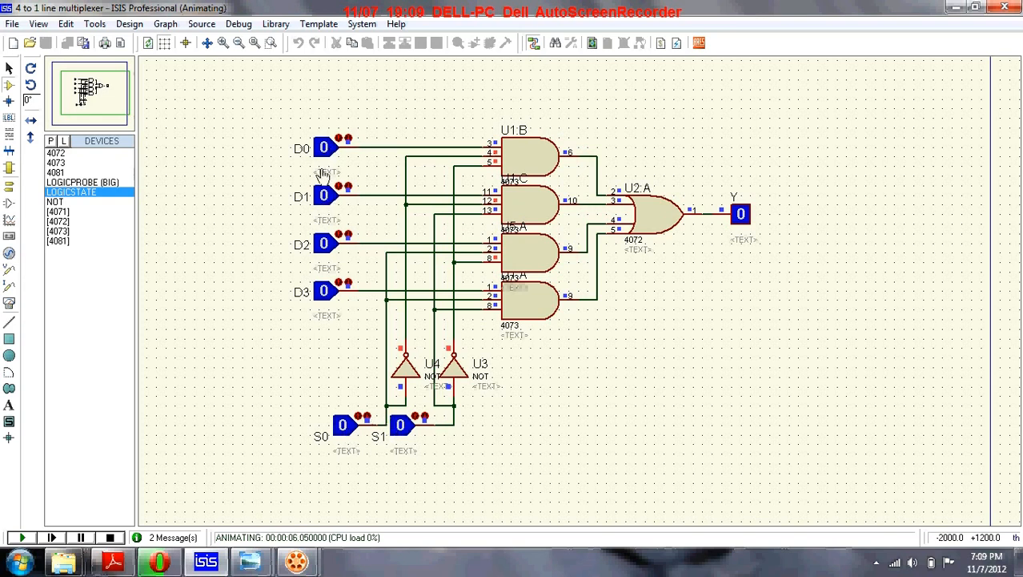
click(324, 148)
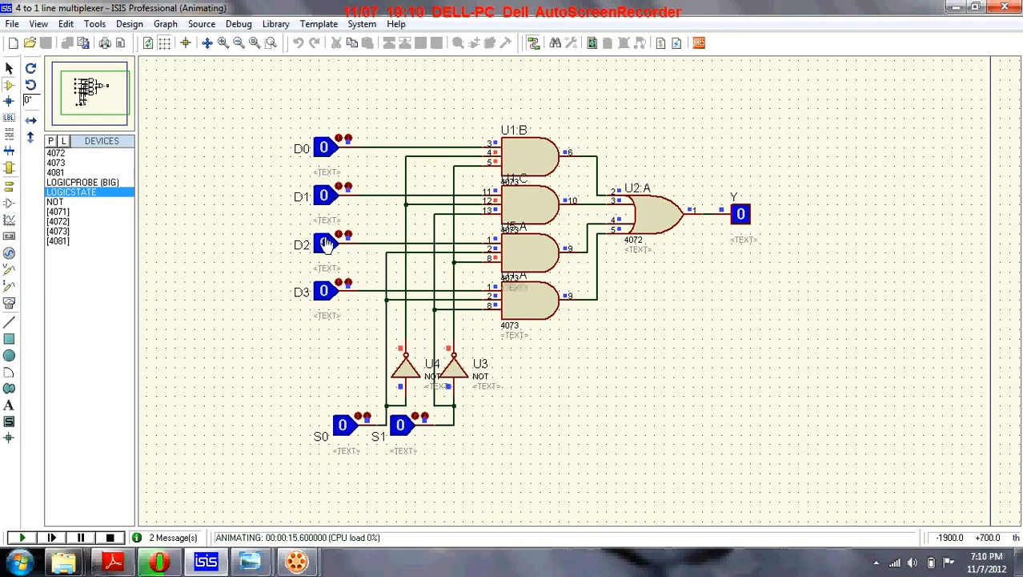
click(323, 242)
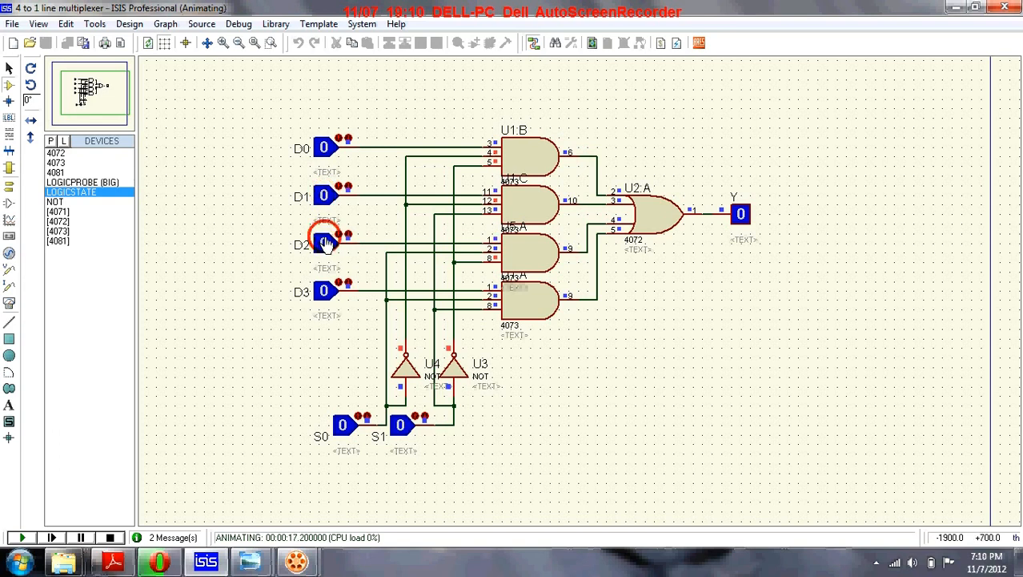
click(324, 244)
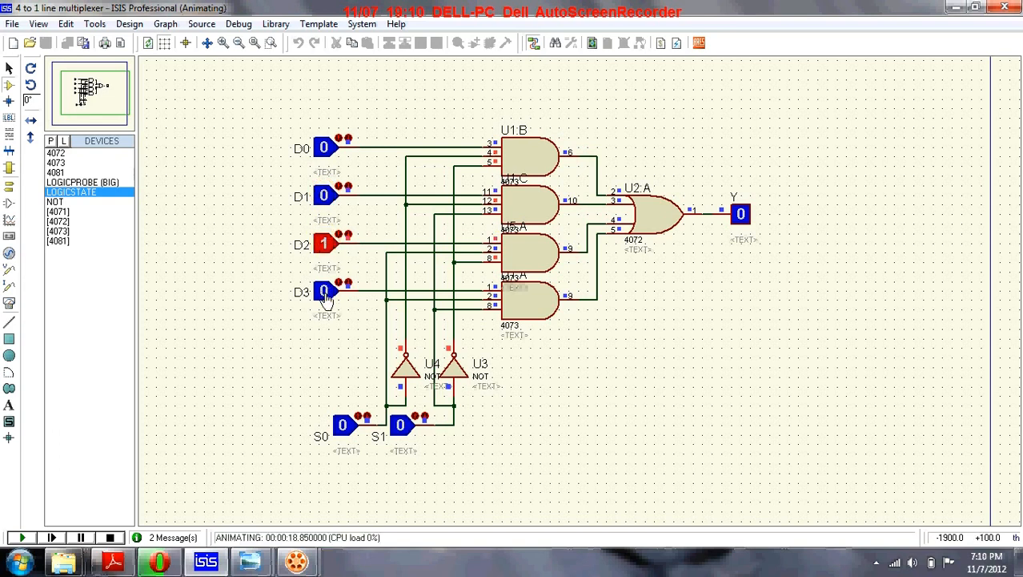
click(323, 292)
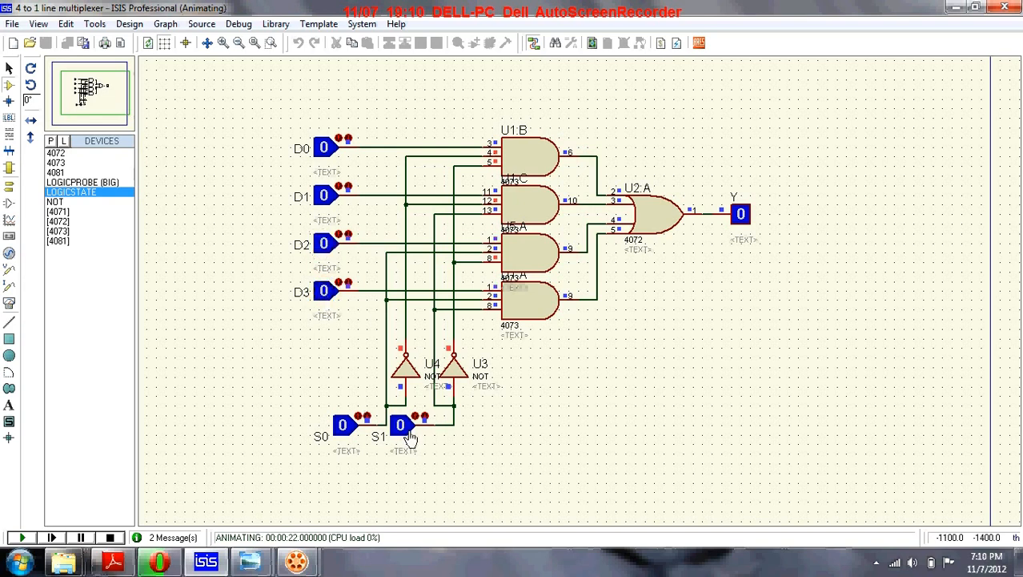
- Raise S1 to 1, then toggle D1 and D2 high and low one at a time while watching Y
click(401, 424)
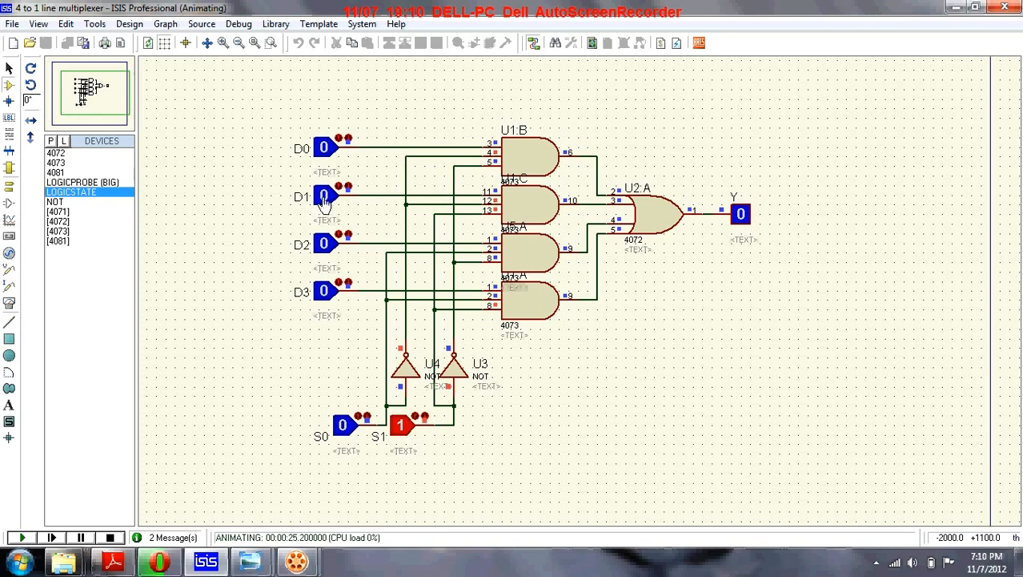
click(324, 195)
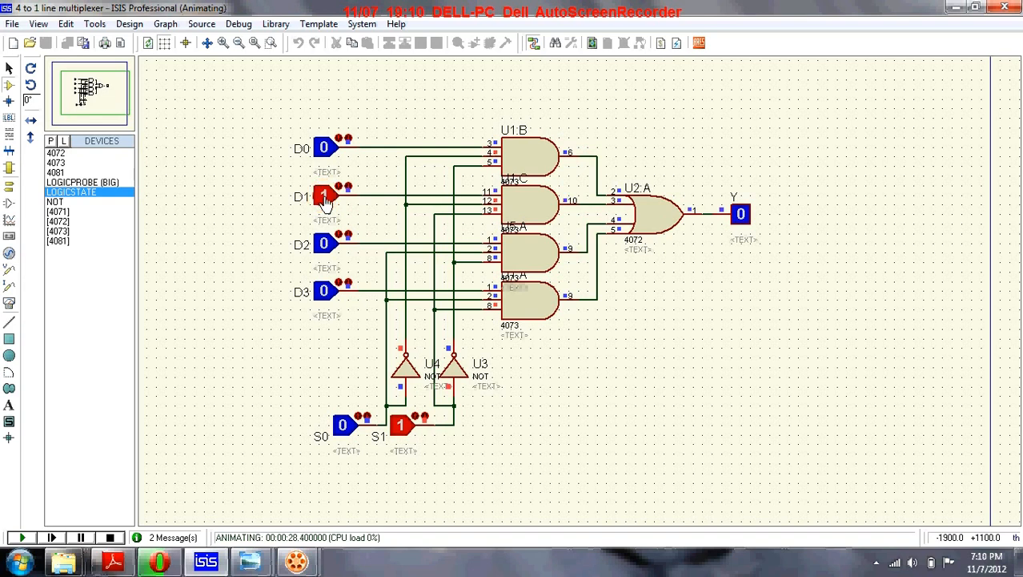
click(324, 195)
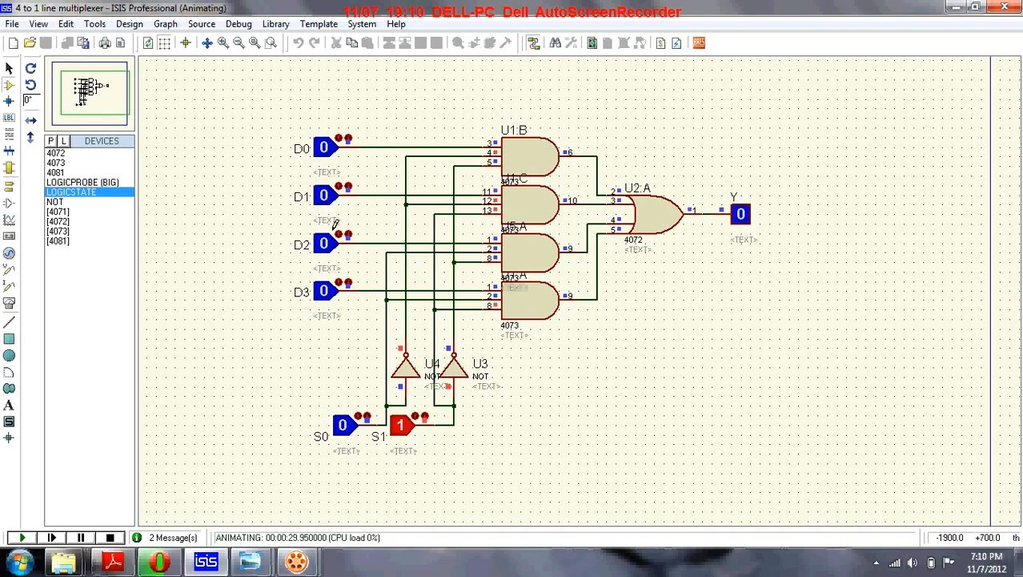
click(324, 244)
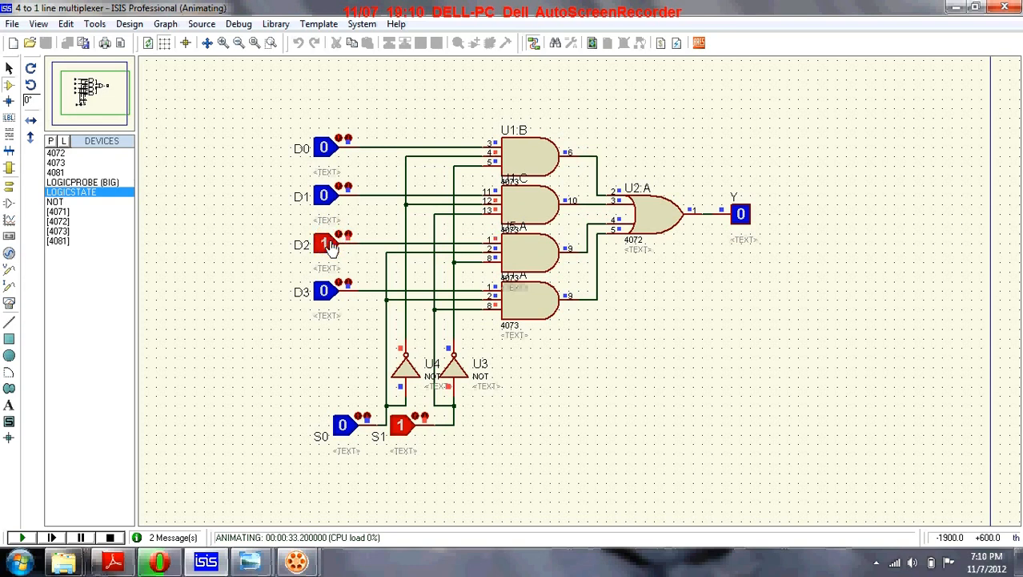
click(324, 243)
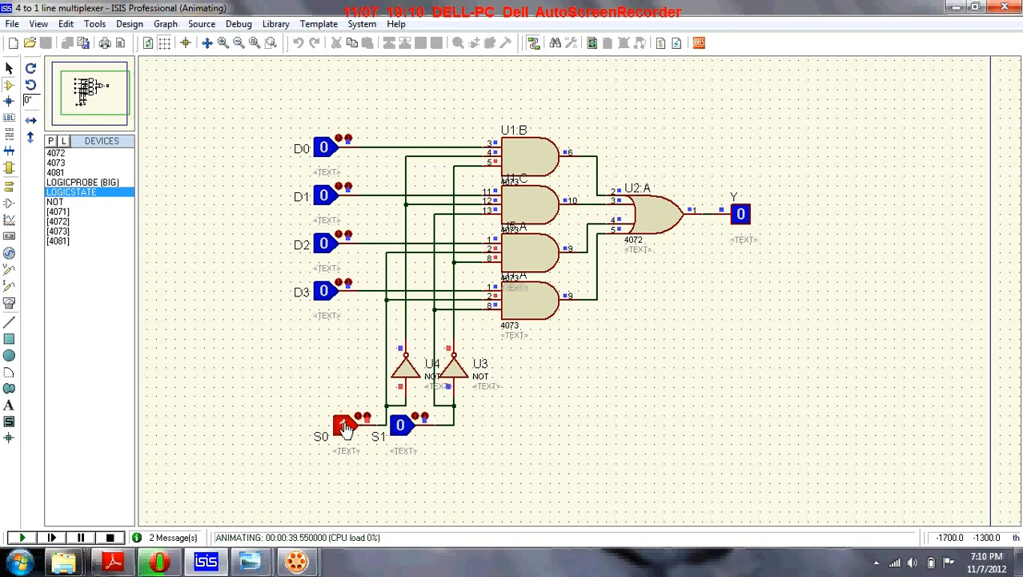
- Set S0 and S1 to 1, raise D3 so Y goes to 1, then return D3 to 0
click(343, 425)
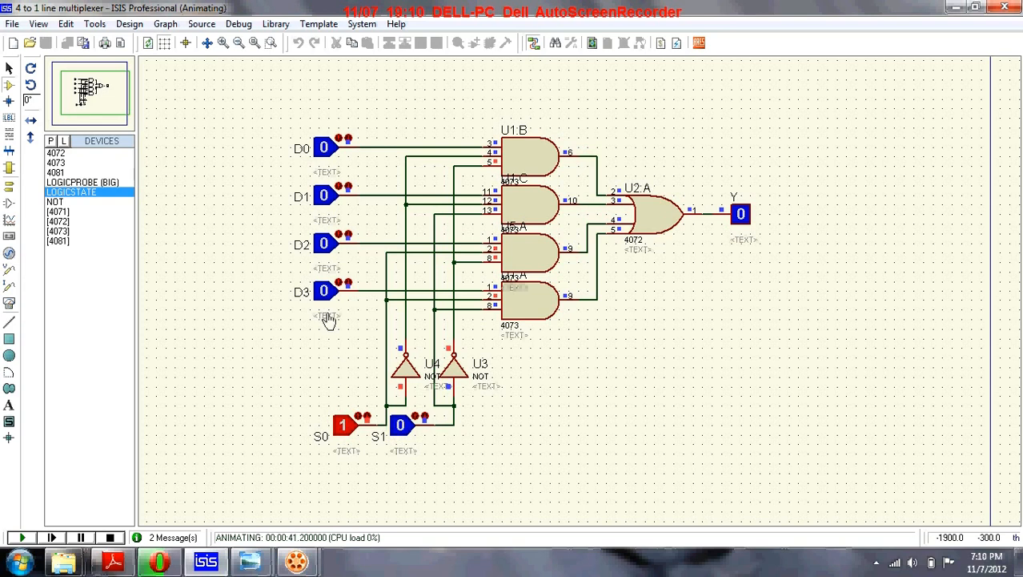
mouse_move(324, 255)
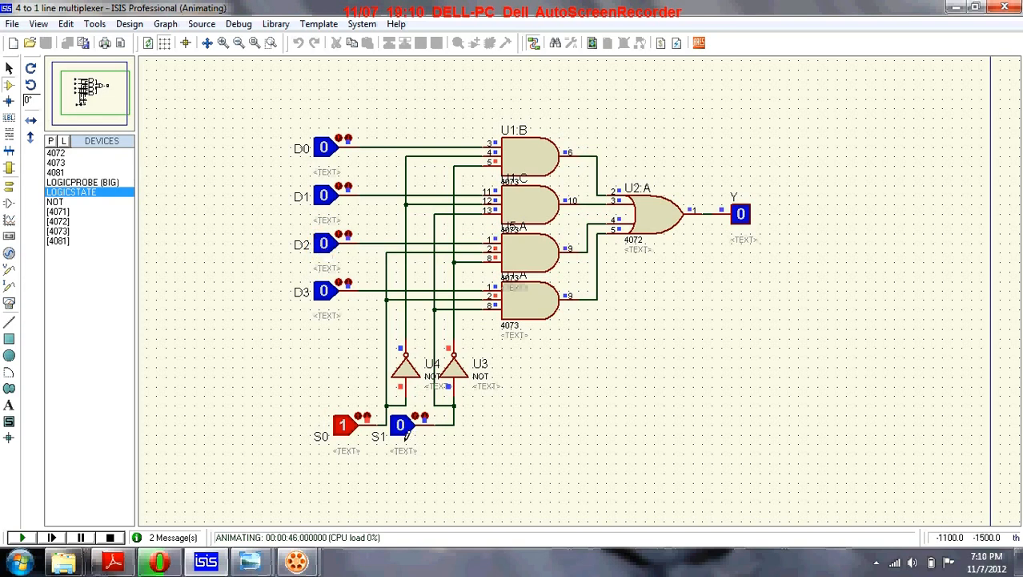
click(399, 424)
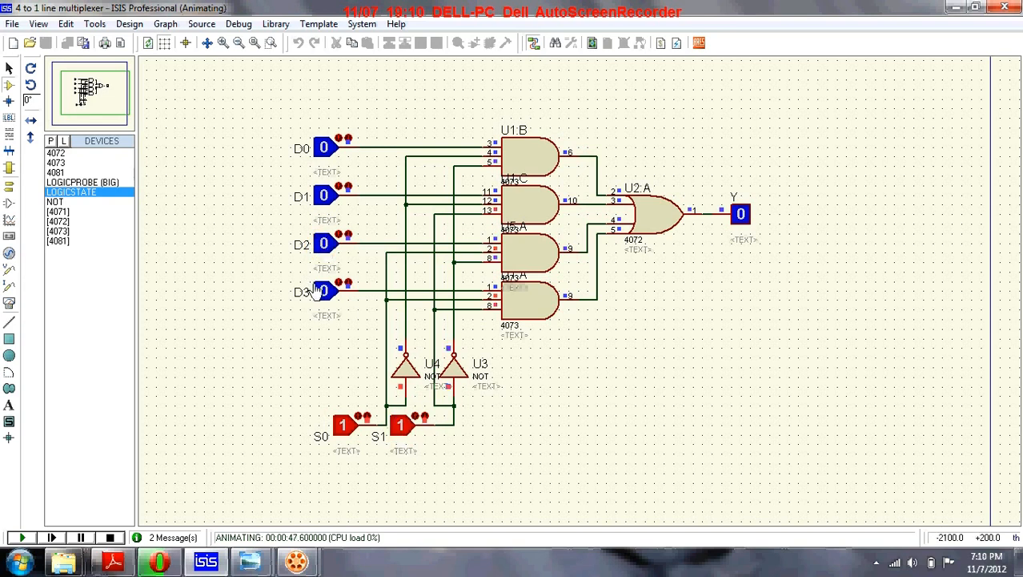
click(323, 290)
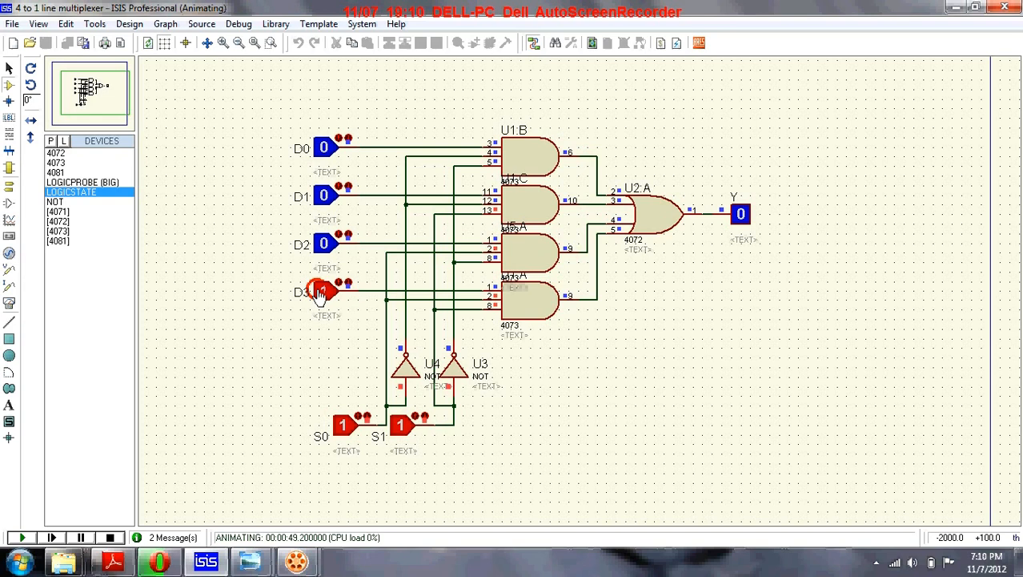
click(324, 291)
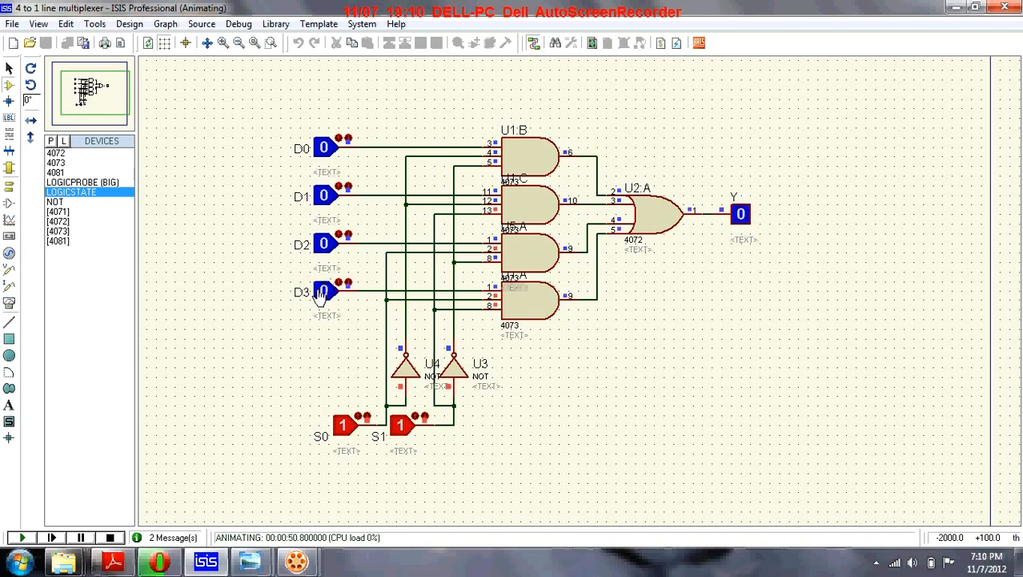
click(323, 291)
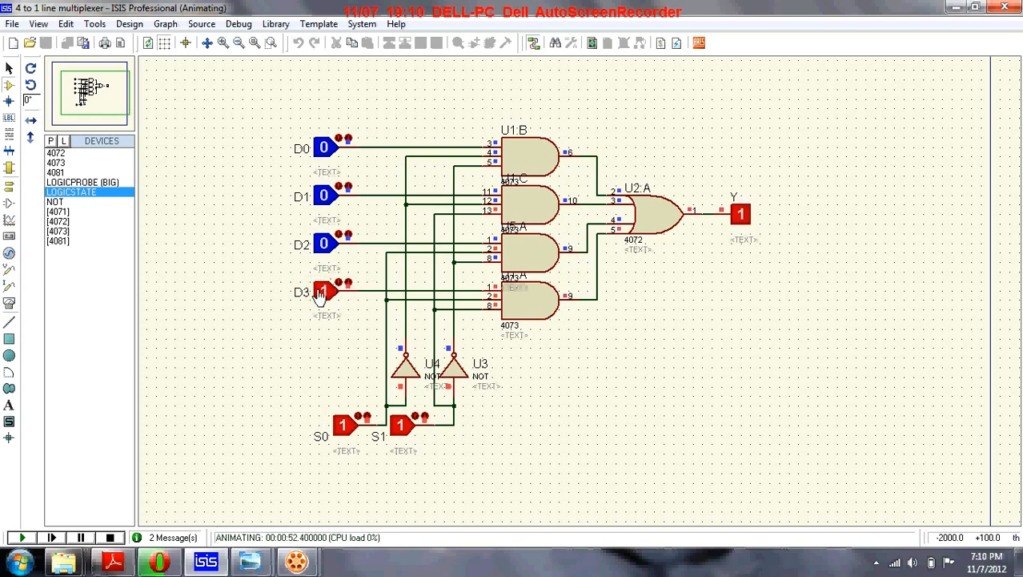
click(325, 291)
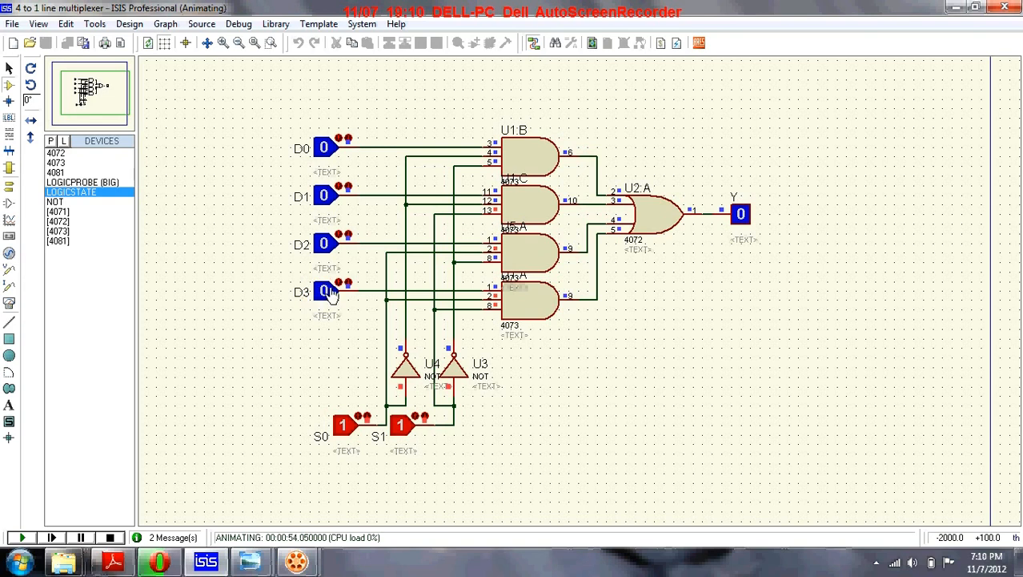